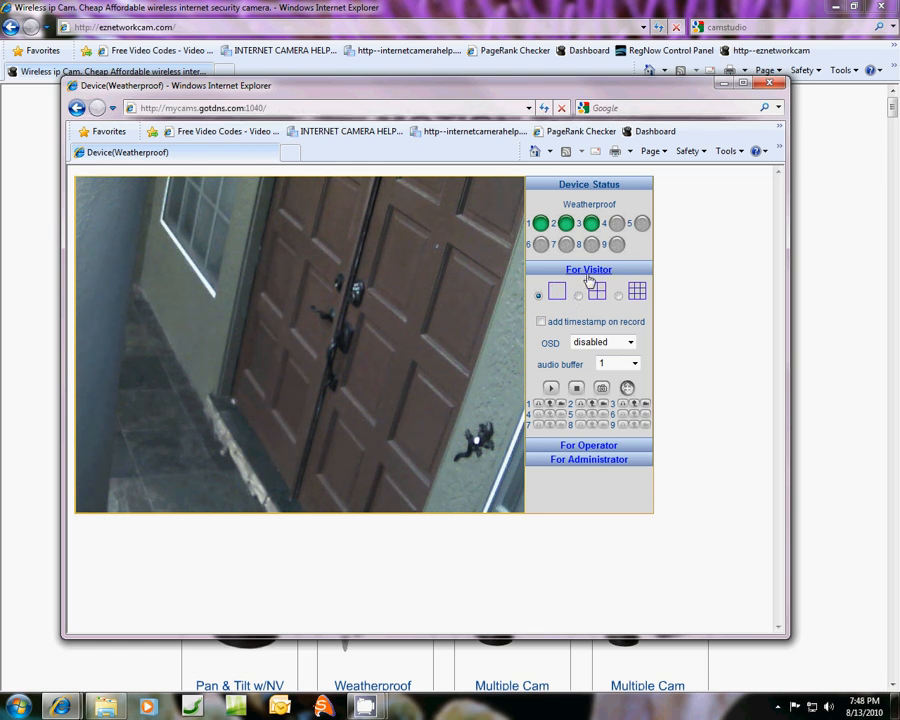
# - Enable 'add timestamp on record' and set the on-screen display colour to yellow
pyautogui.click(596, 292)
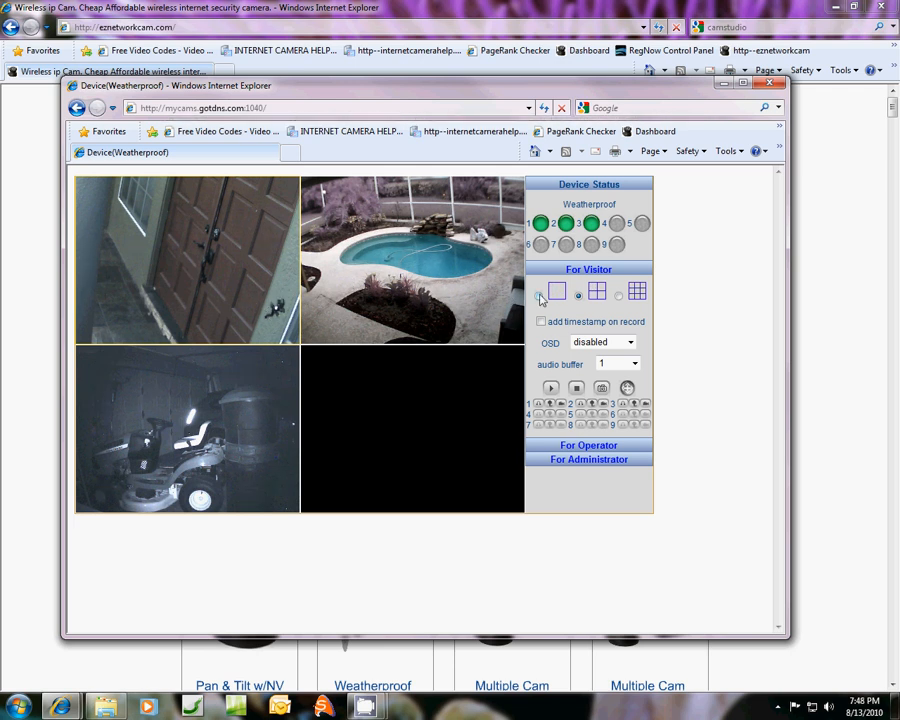
pyautogui.click(556, 292)
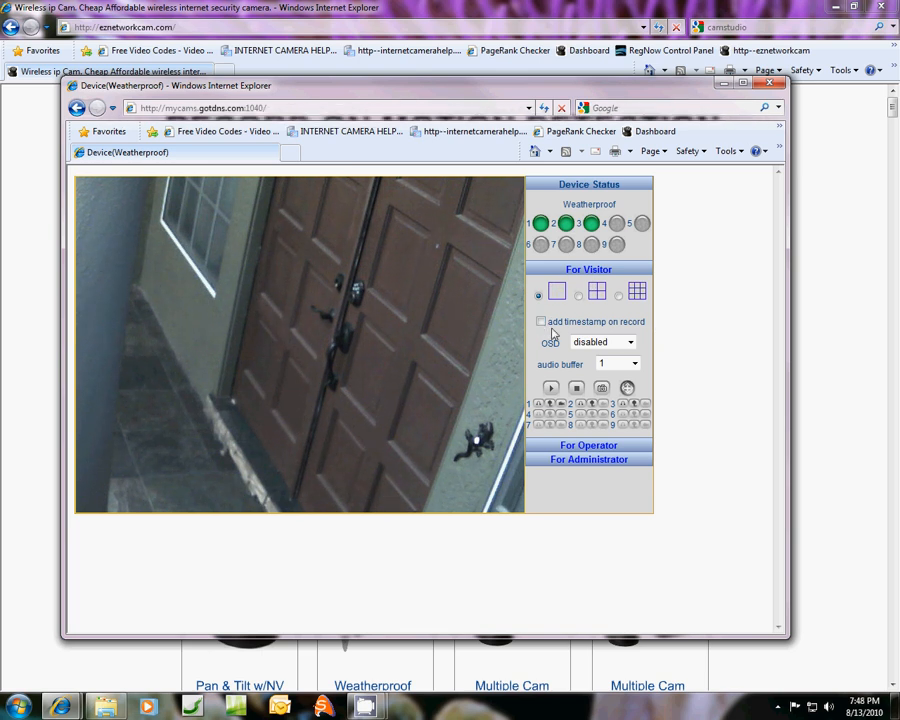
pyautogui.click(540, 320)
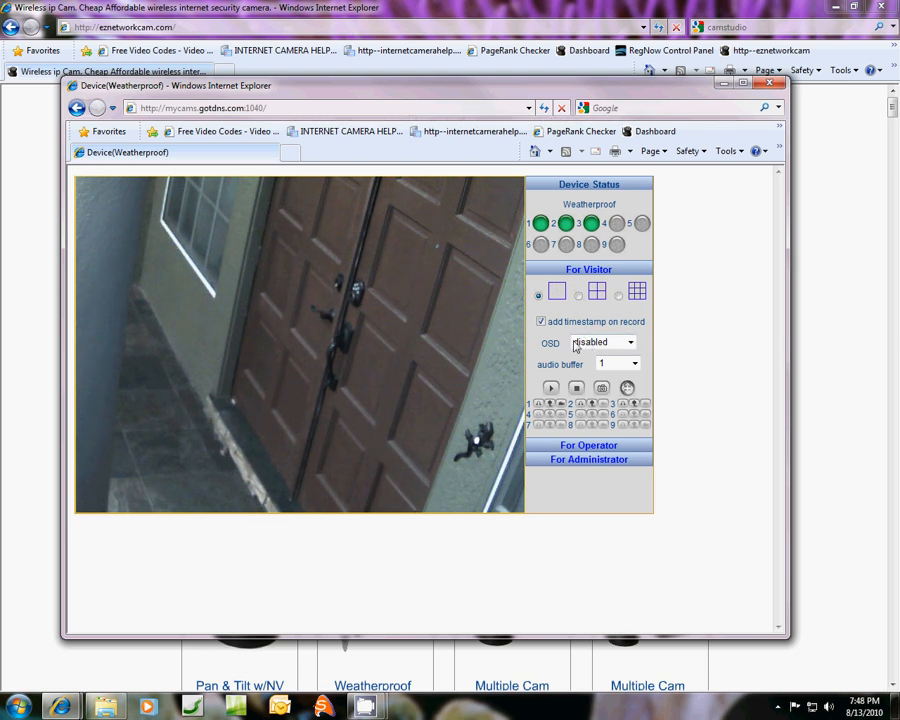
pyautogui.click(602, 342)
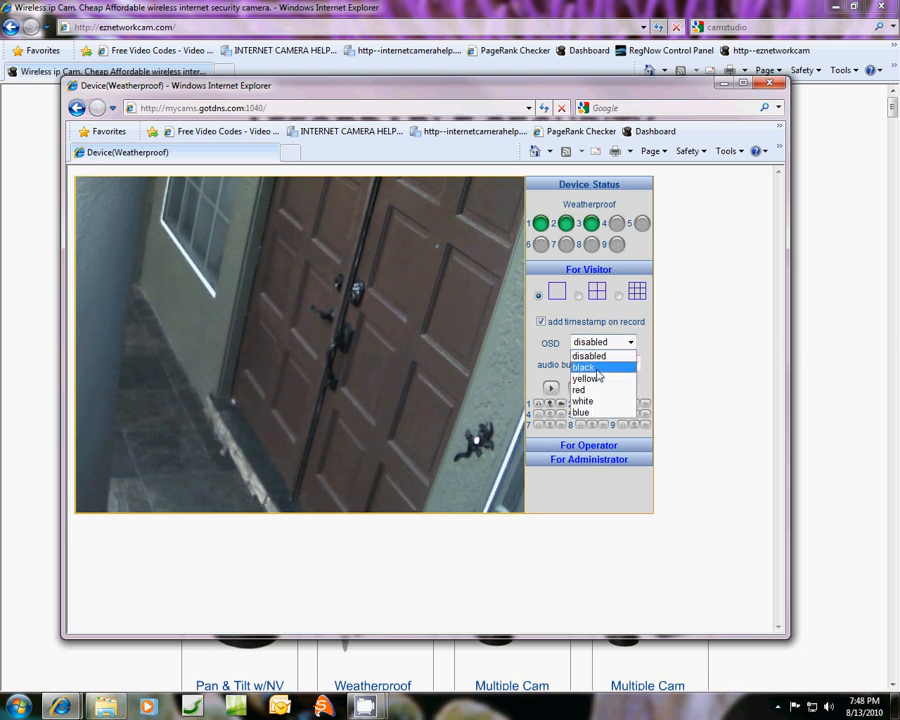
pyautogui.click(588, 378)
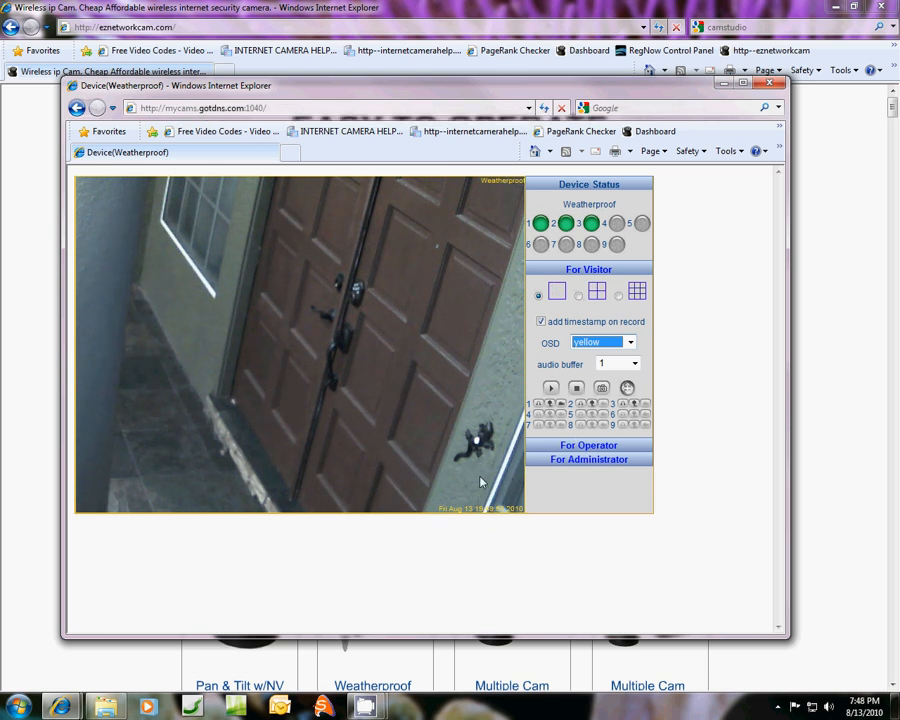
pyautogui.moveTo(420, 432)
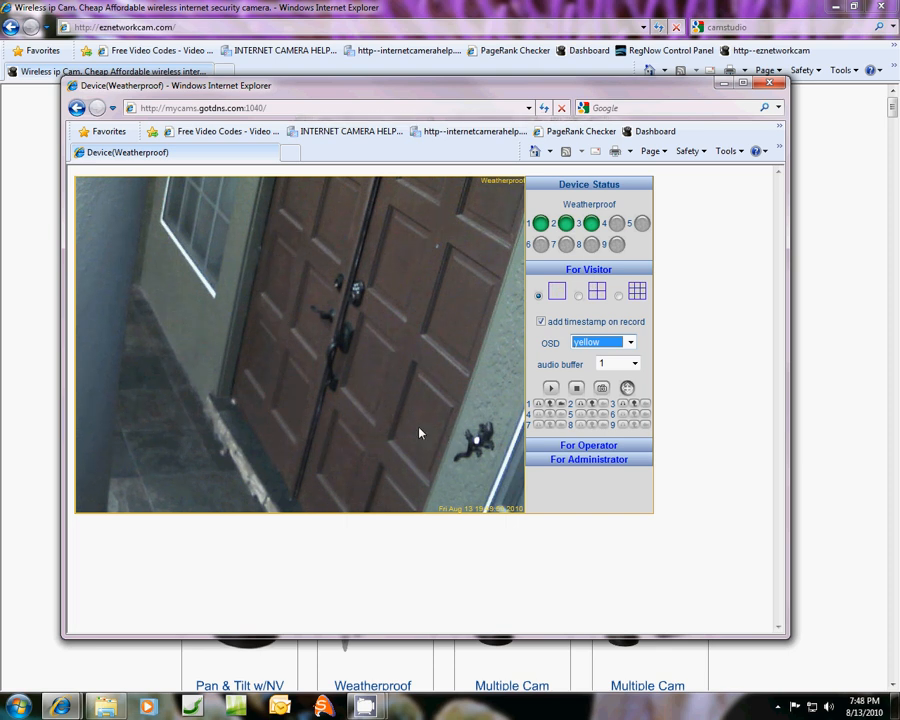
pyautogui.moveTo(560, 478)
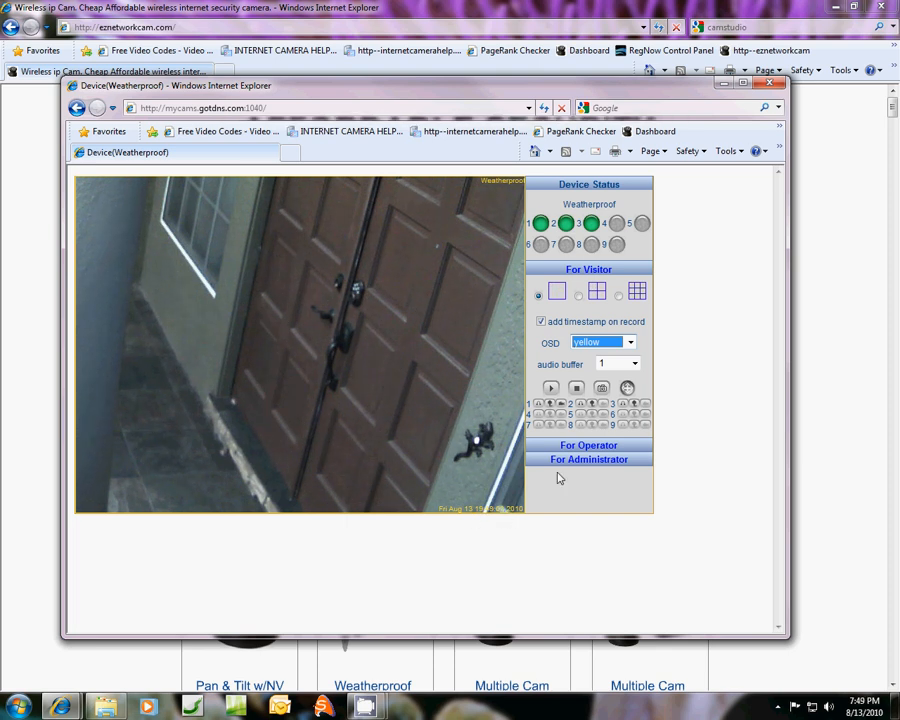
pyautogui.moveTo(588, 458)
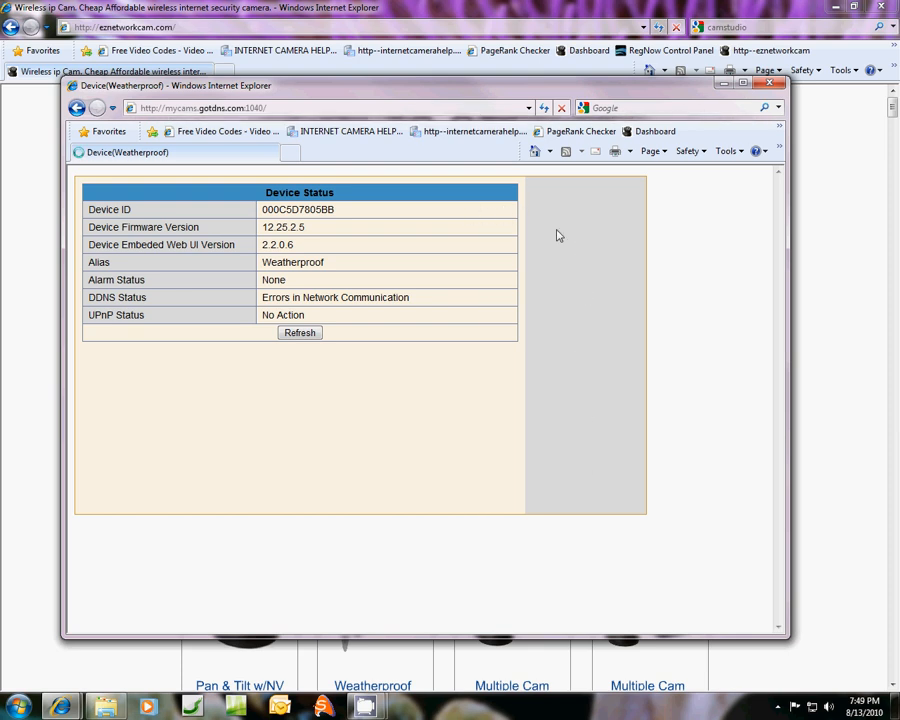
pyautogui.moveTo(648, 528)
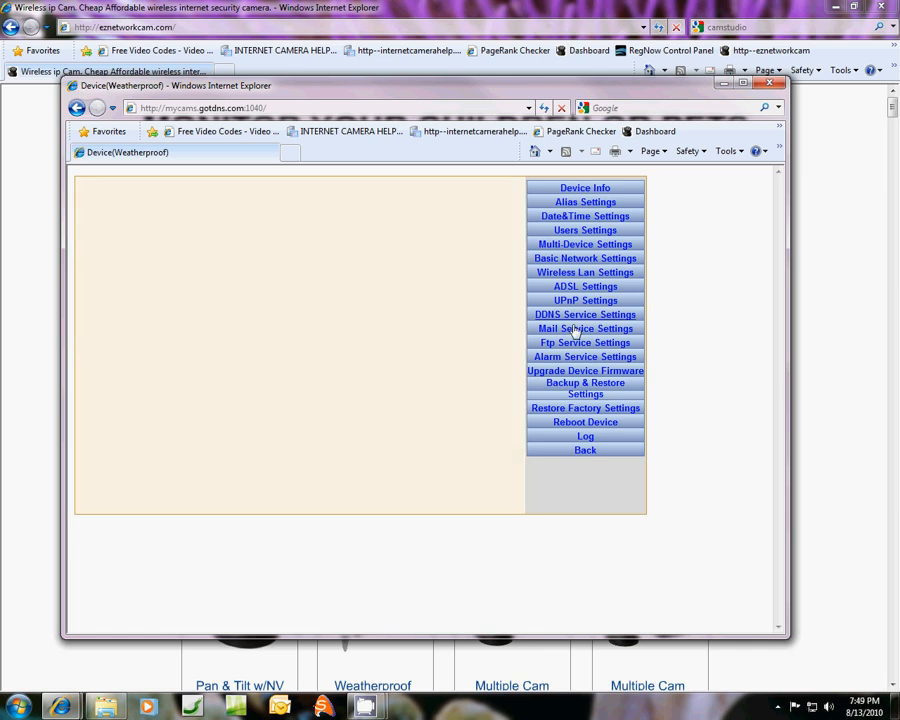
# - In Users Settings, point Record Path and AlarmRecord Path to the desktop CAMERA_recordings folder
pyautogui.click(584, 230)
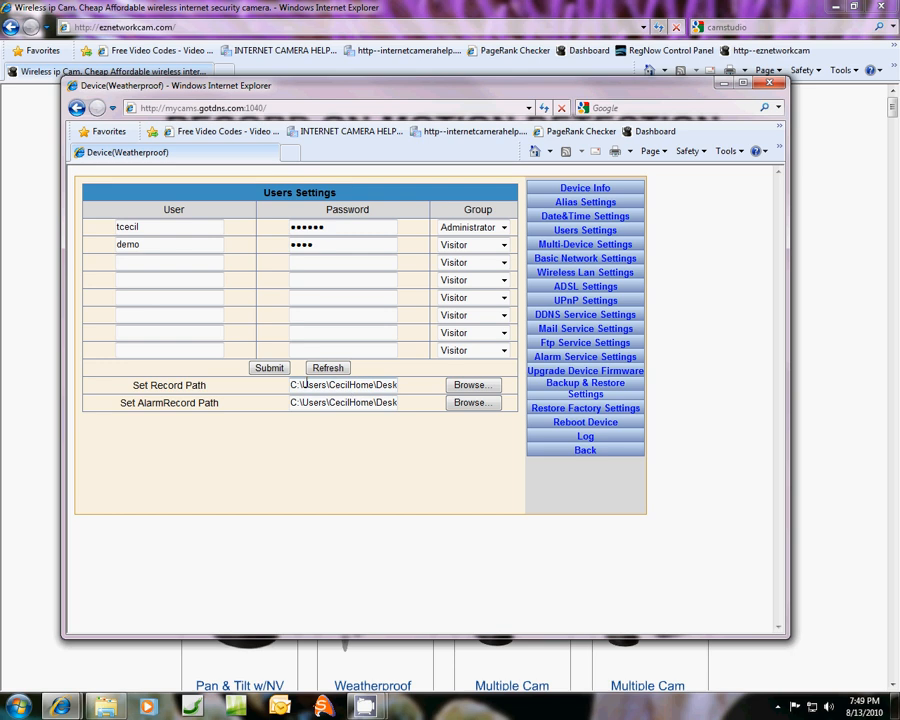
pyautogui.tripleClick(342, 384)
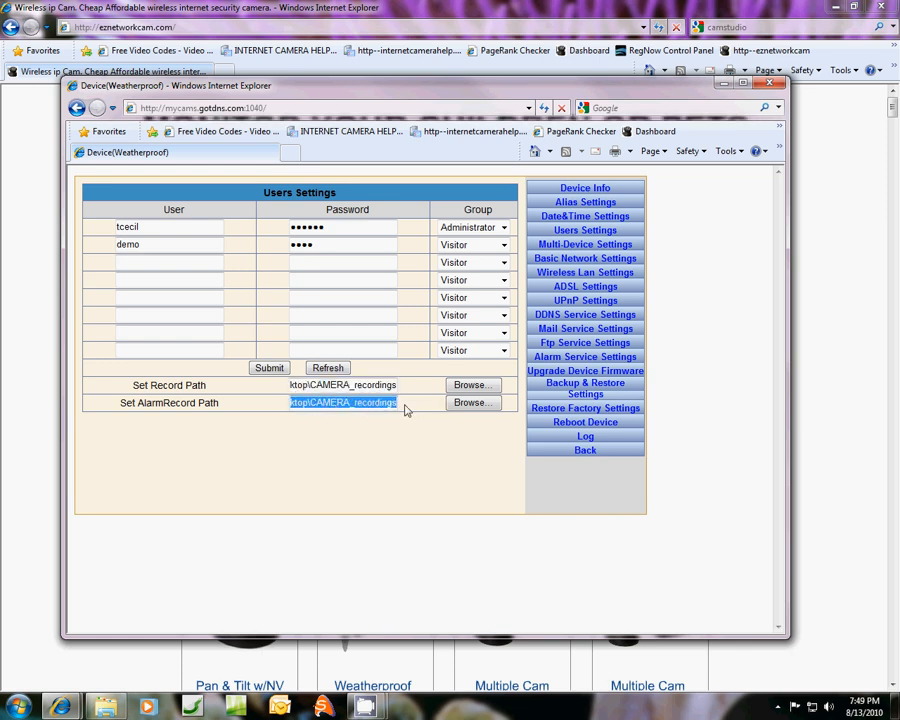
pyautogui.click(470, 402)
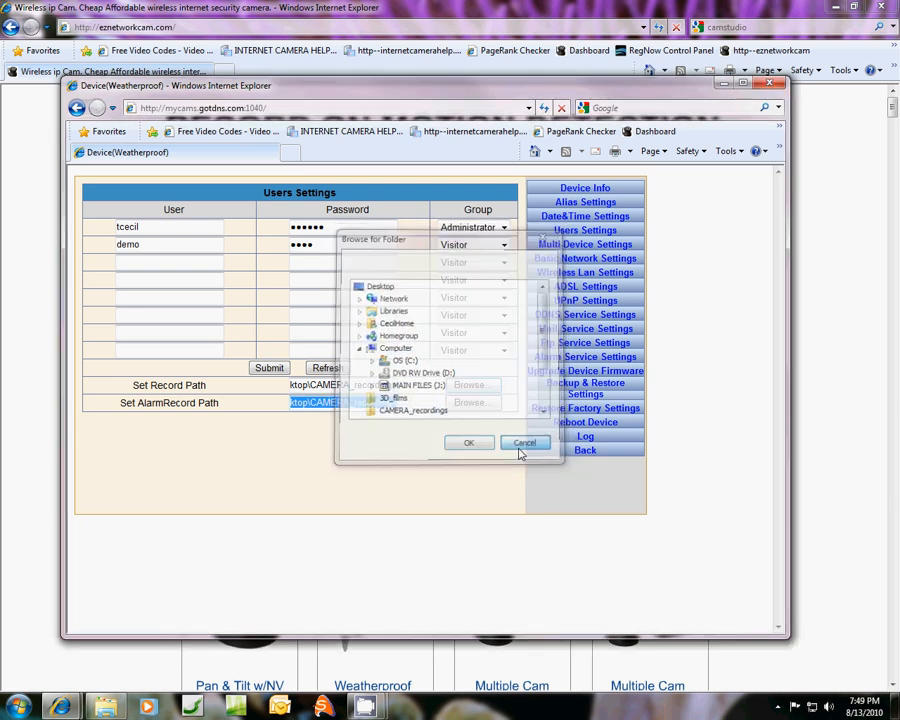
pyautogui.click(524, 444)
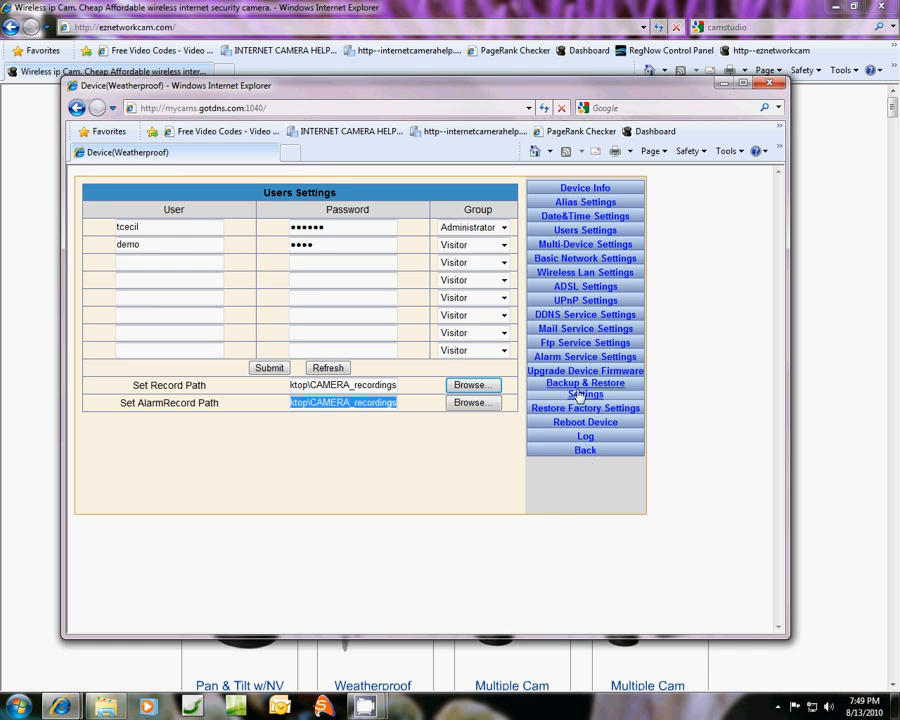
pyautogui.moveTo(584, 356)
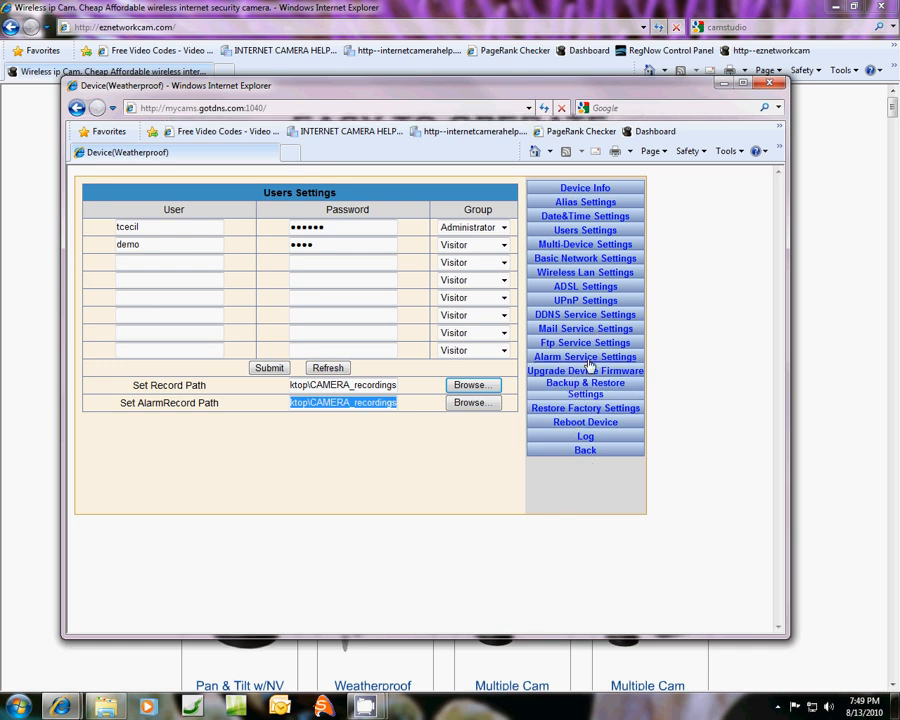
# - In Alarm Service Settings, arm motion detection with sensitivity 6
pyautogui.click(584, 356)
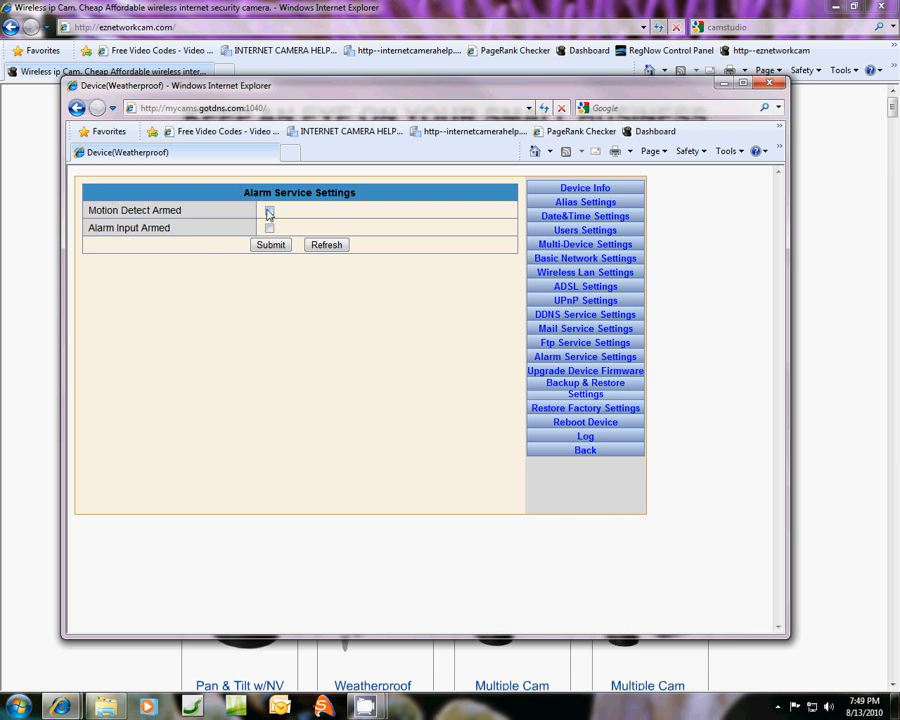
pyautogui.click(268, 210)
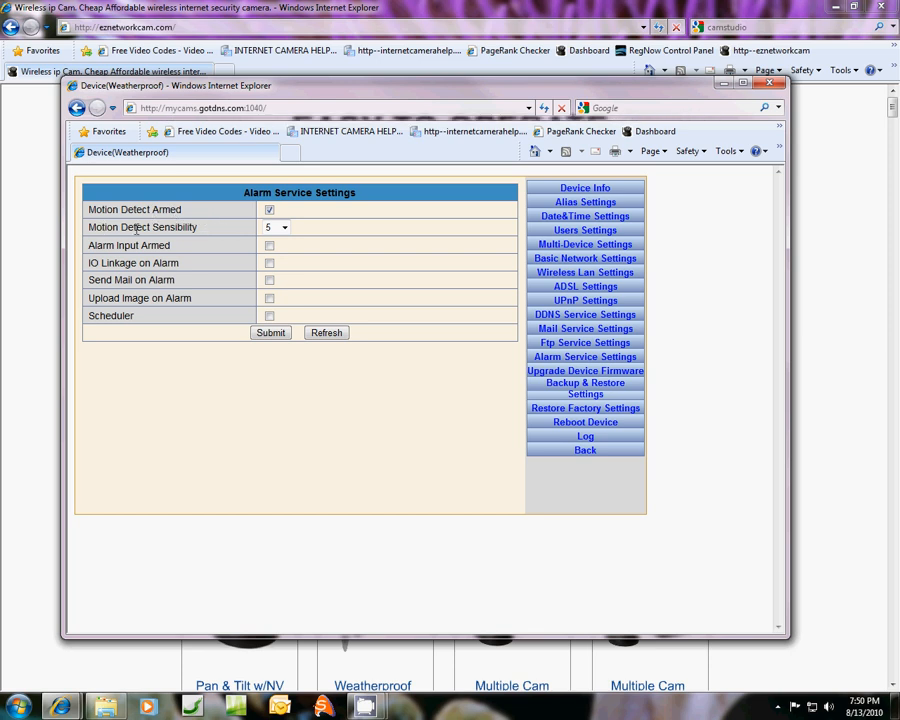
pyautogui.click(284, 228)
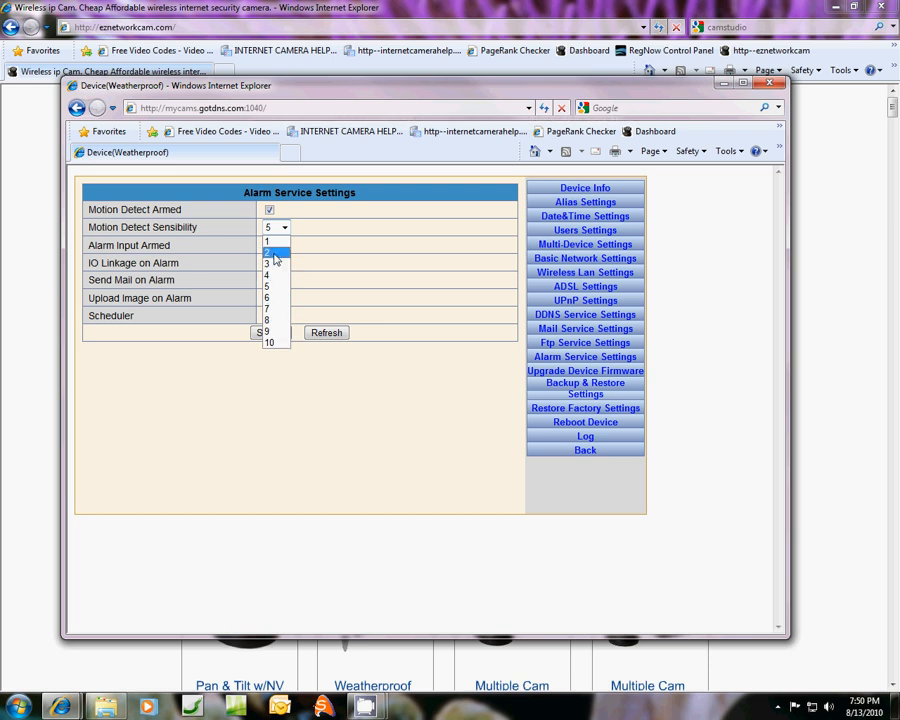
pyautogui.click(268, 252)
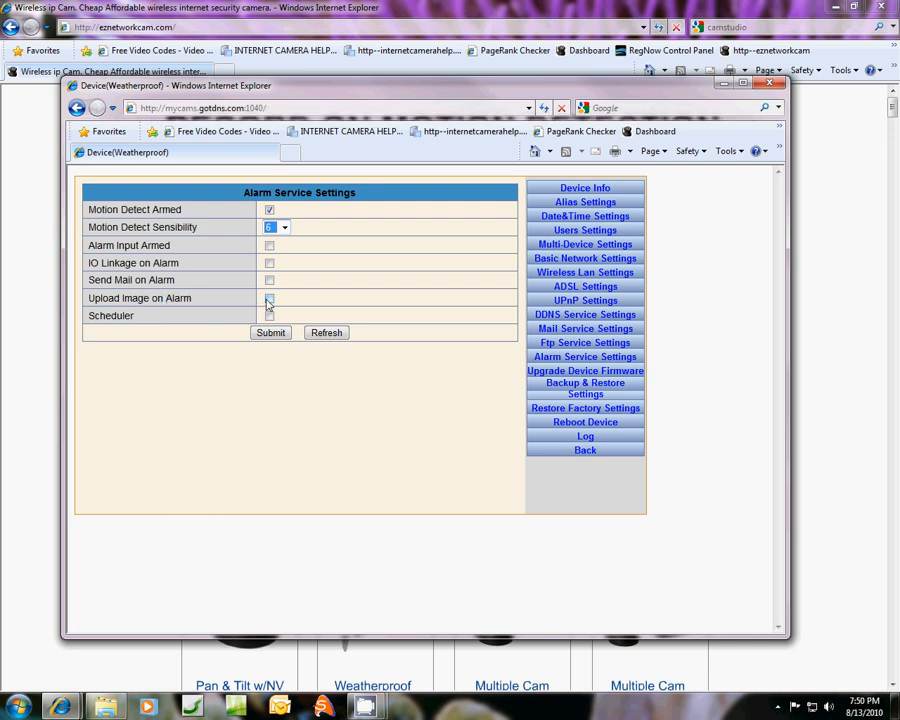
# - Enable image upload on alarm with a 60-second interval and submit the alarm settings
pyautogui.click(268, 298)
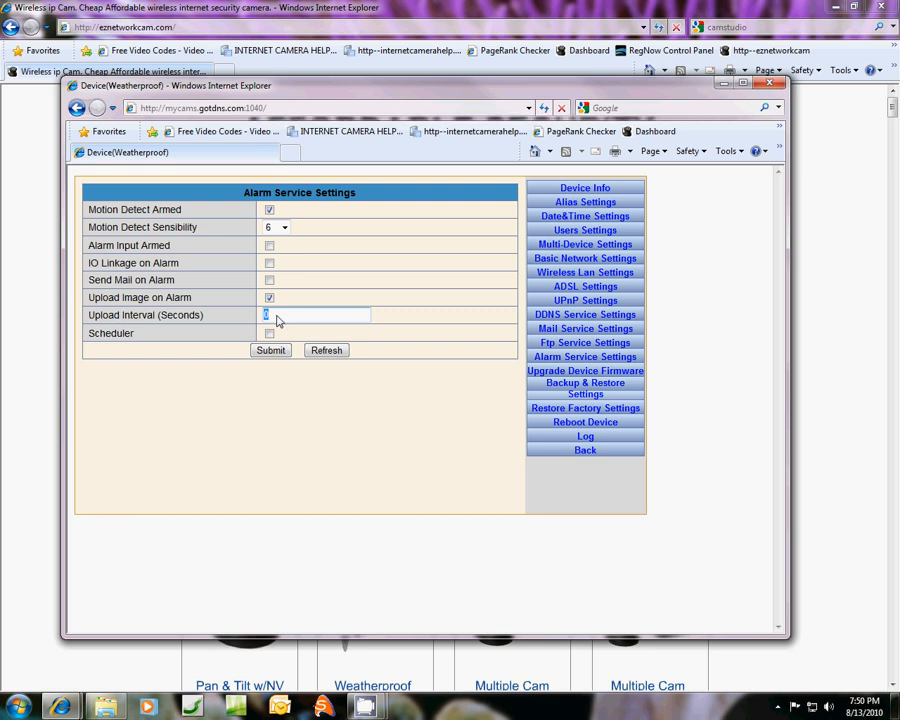
pyautogui.write('0')
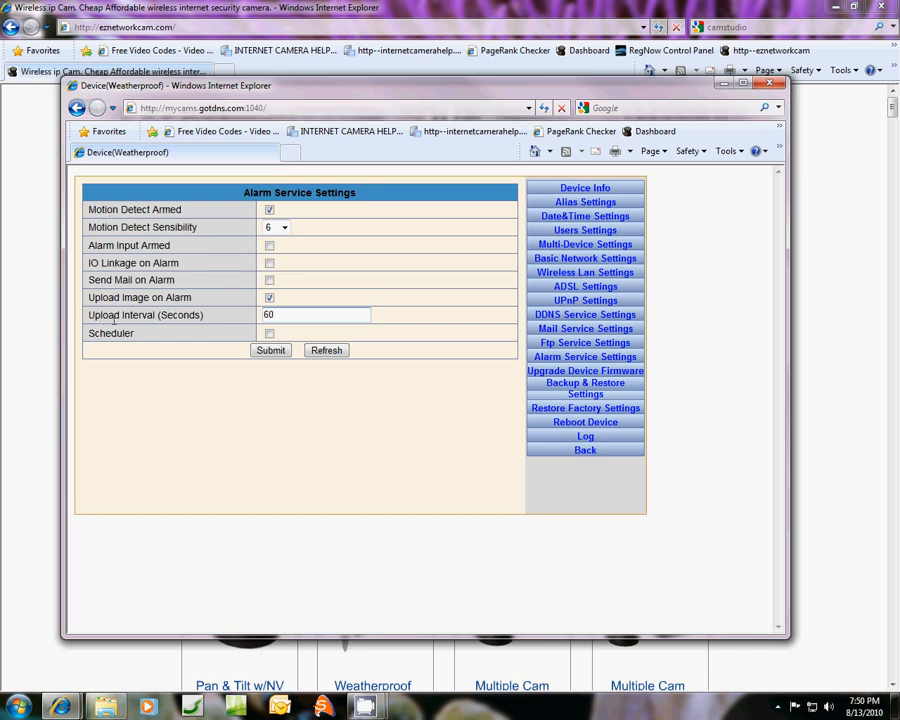
pyautogui.click(314, 314)
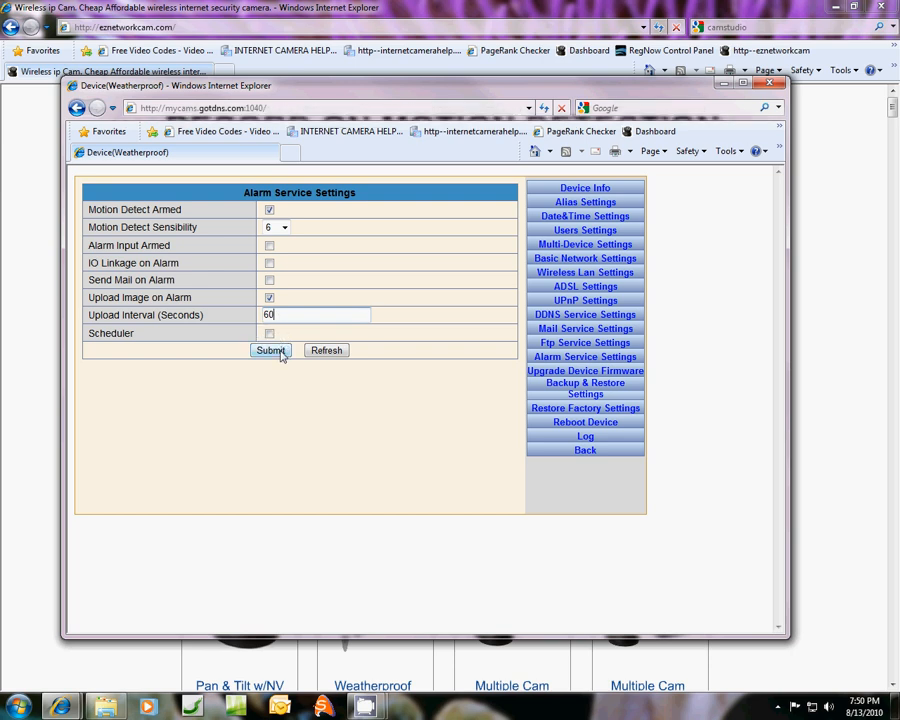
pyautogui.click(270, 350)
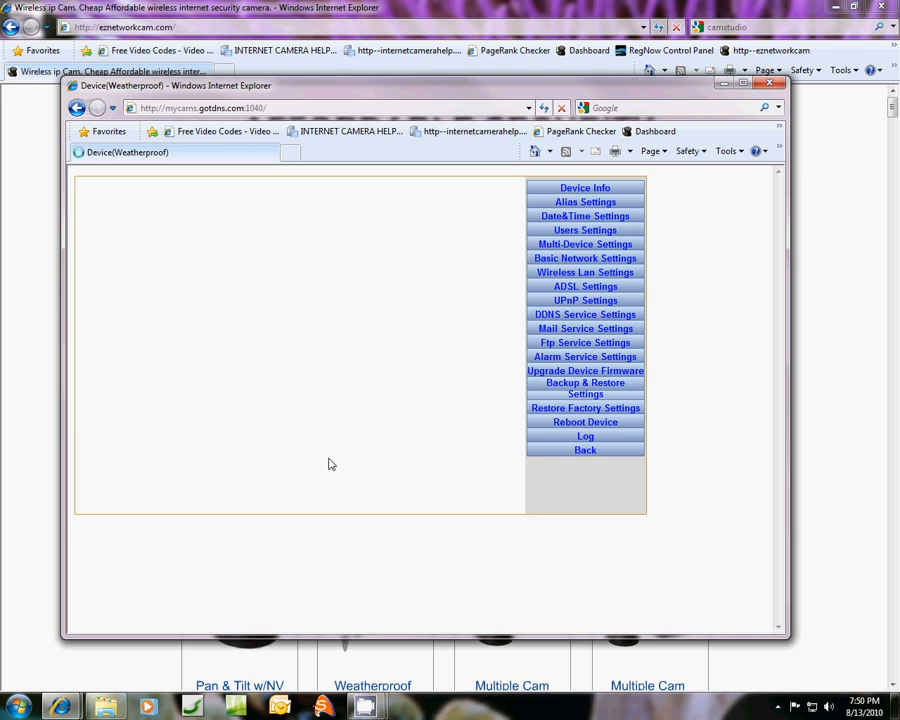
# - Go back from the settings menu to the live door camera view
pyautogui.click(584, 356)
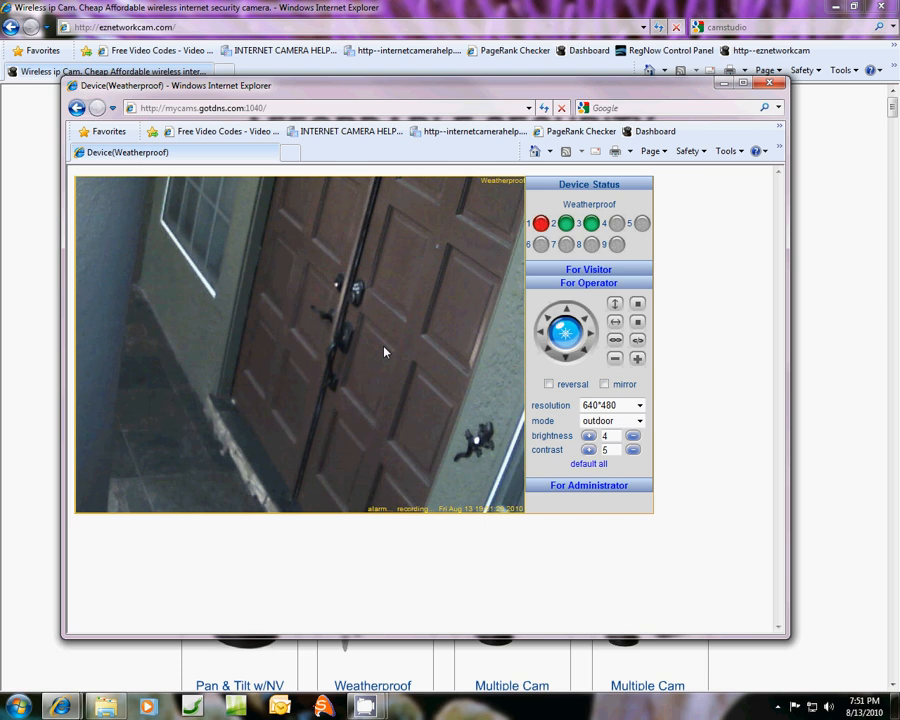
pyautogui.moveTo(502, 280)
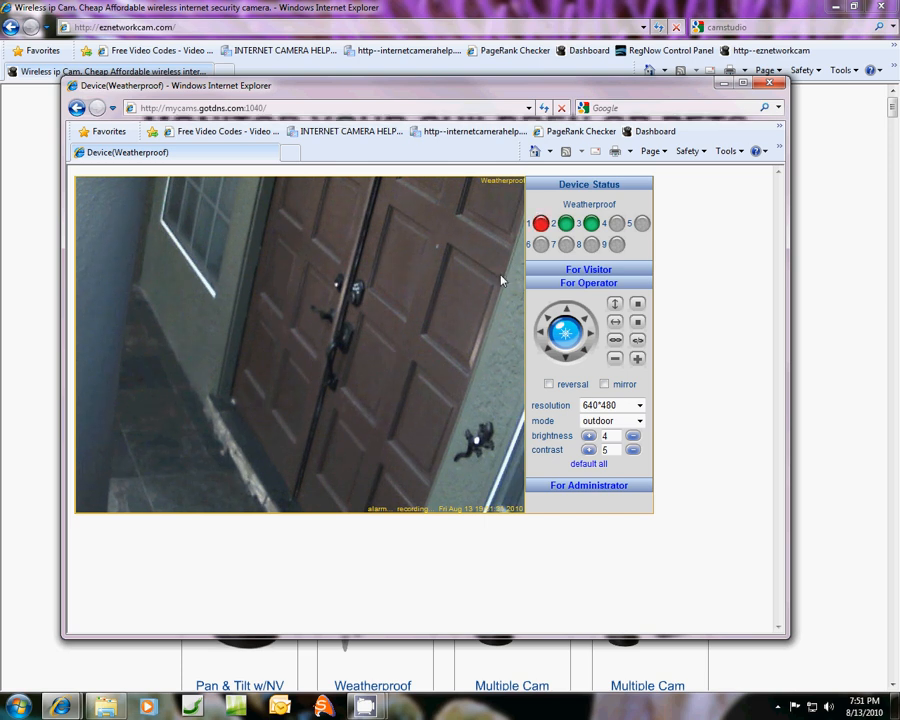
pyautogui.moveTo(540, 208)
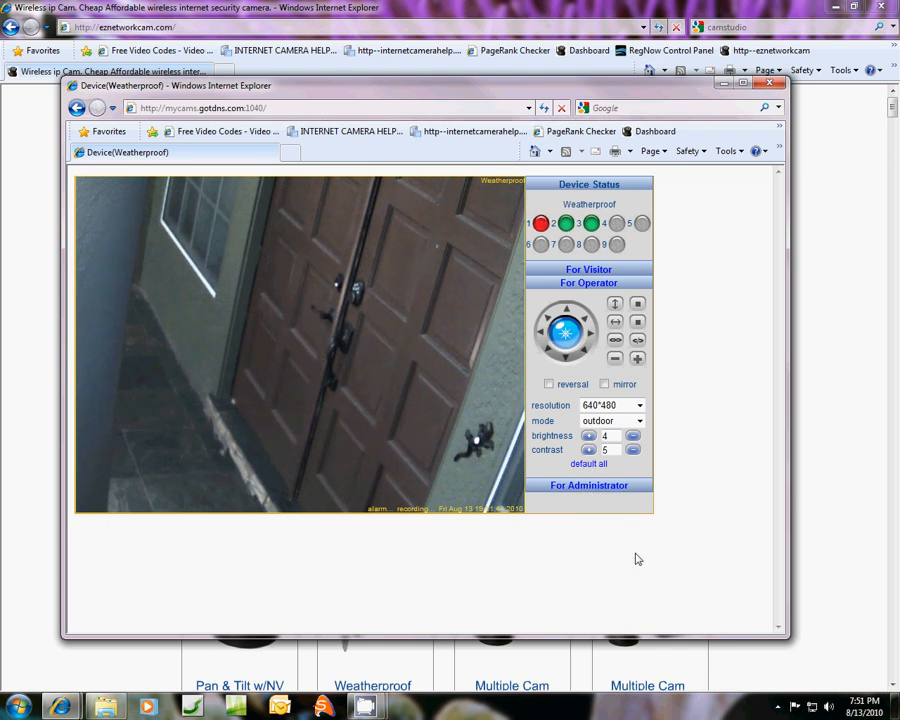
pyautogui.moveTo(800, 540)
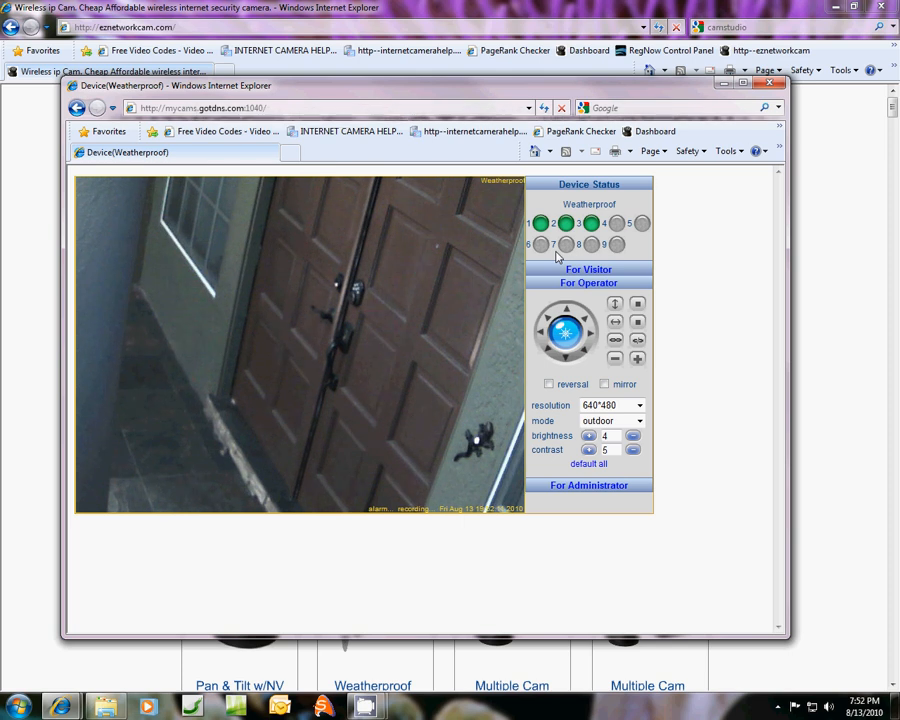
pyautogui.moveTo(350, 488)
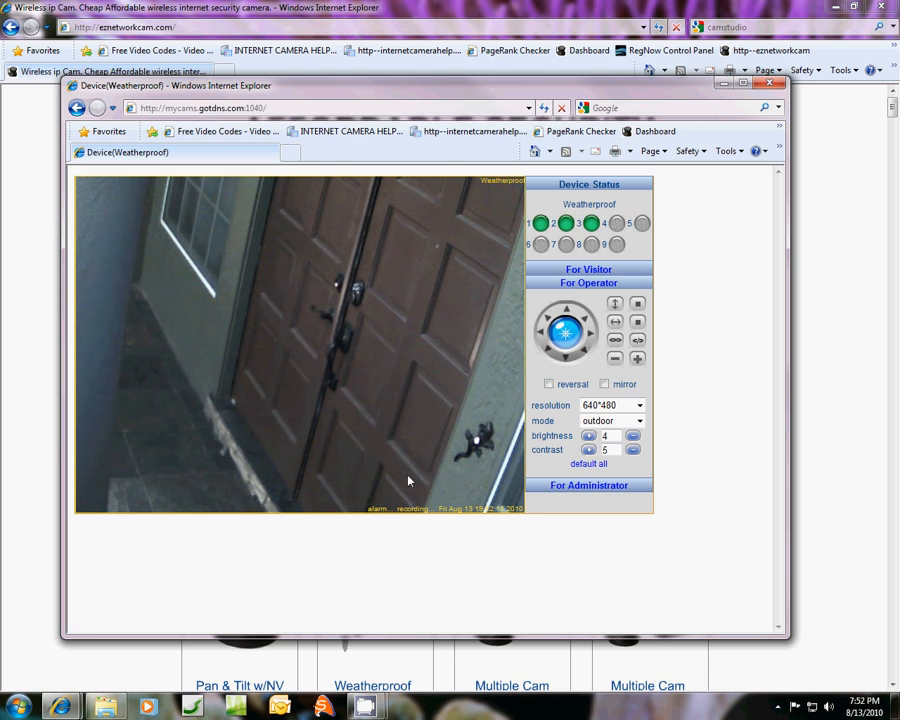
pyautogui.moveTo(364, 496)
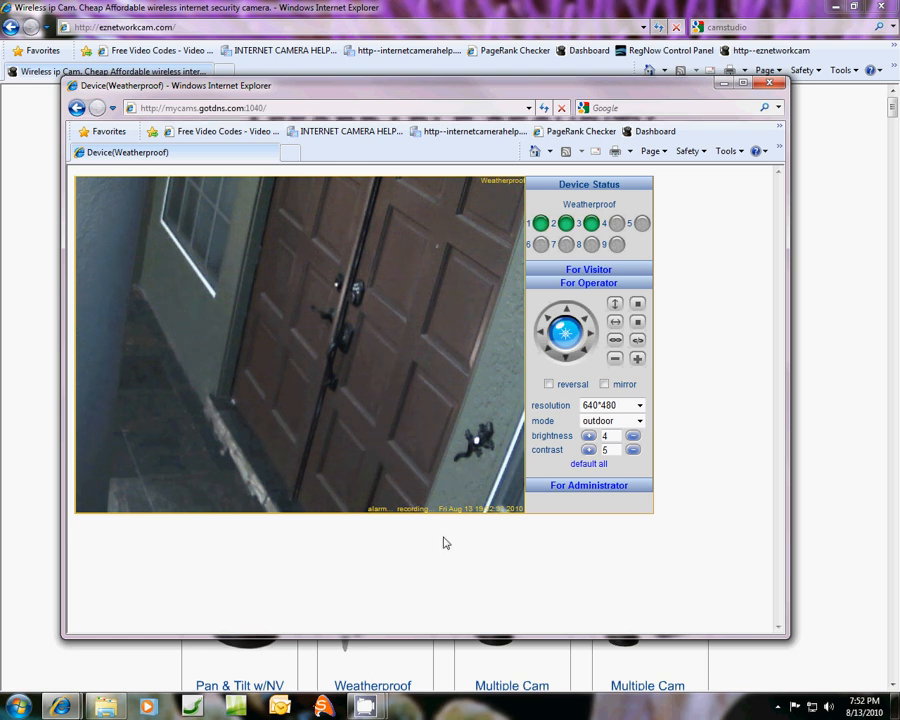
pyautogui.moveTo(390, 498)
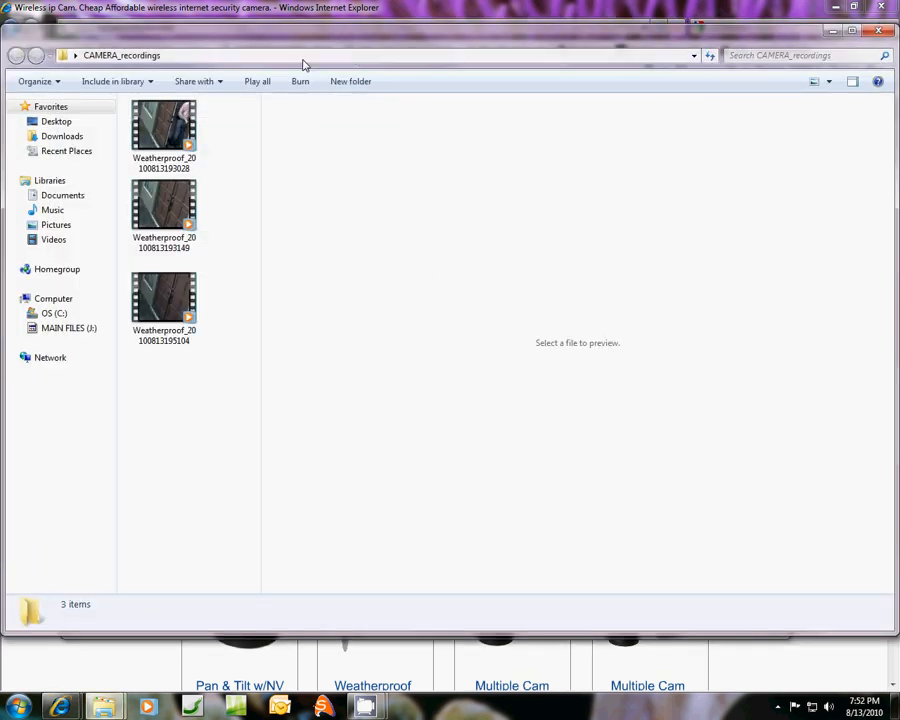
pyautogui.moveTo(164, 300)
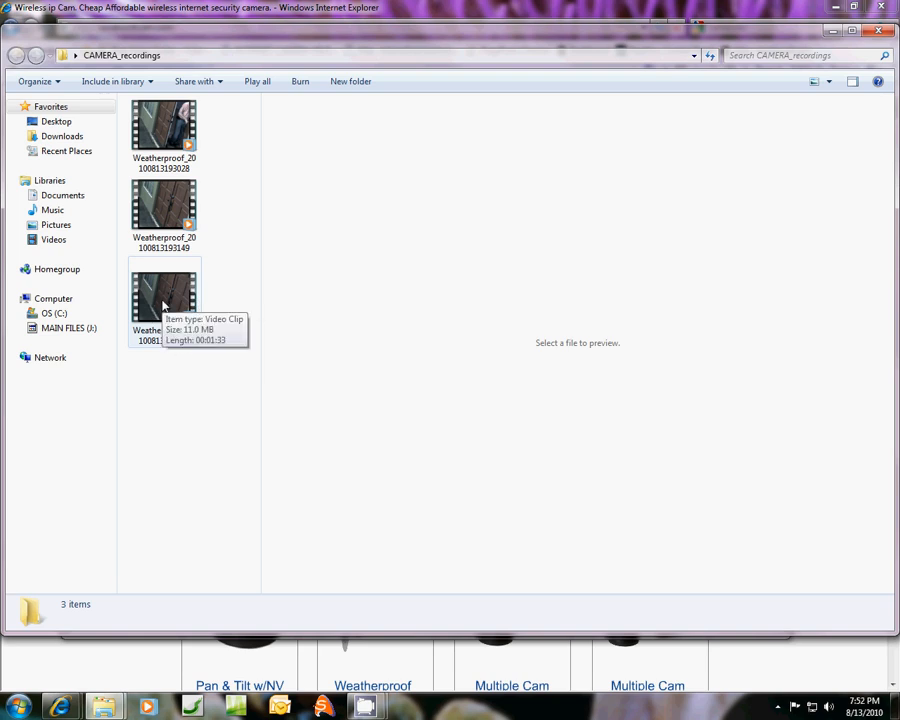
pyautogui.moveTo(164, 236)
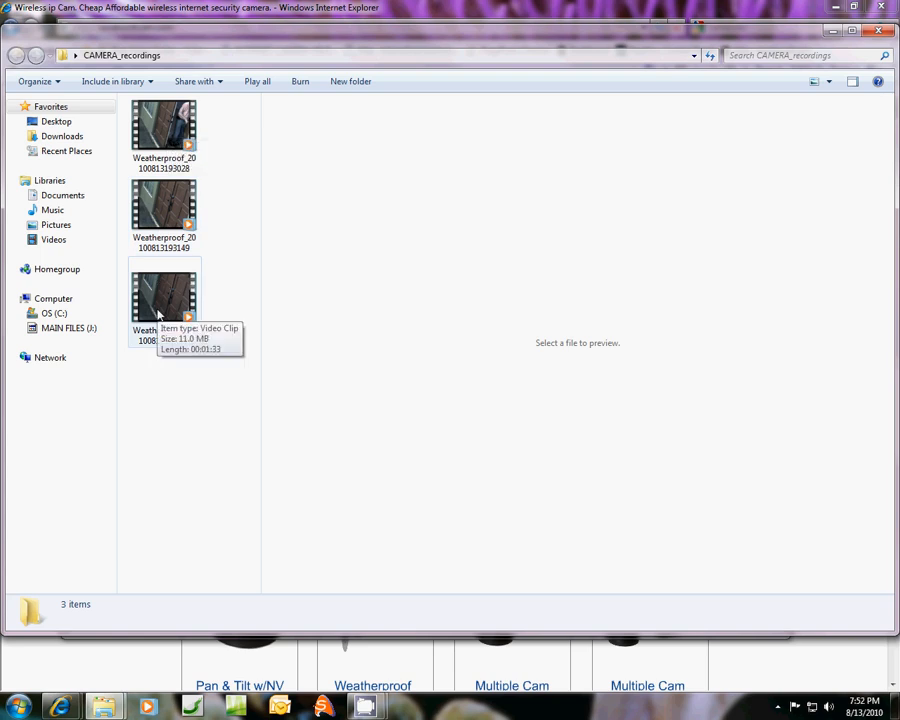
# - Preview the first Weatherproof clip in CAMERA_recordings, play it, seek ahead and stop
pyautogui.click(164, 128)
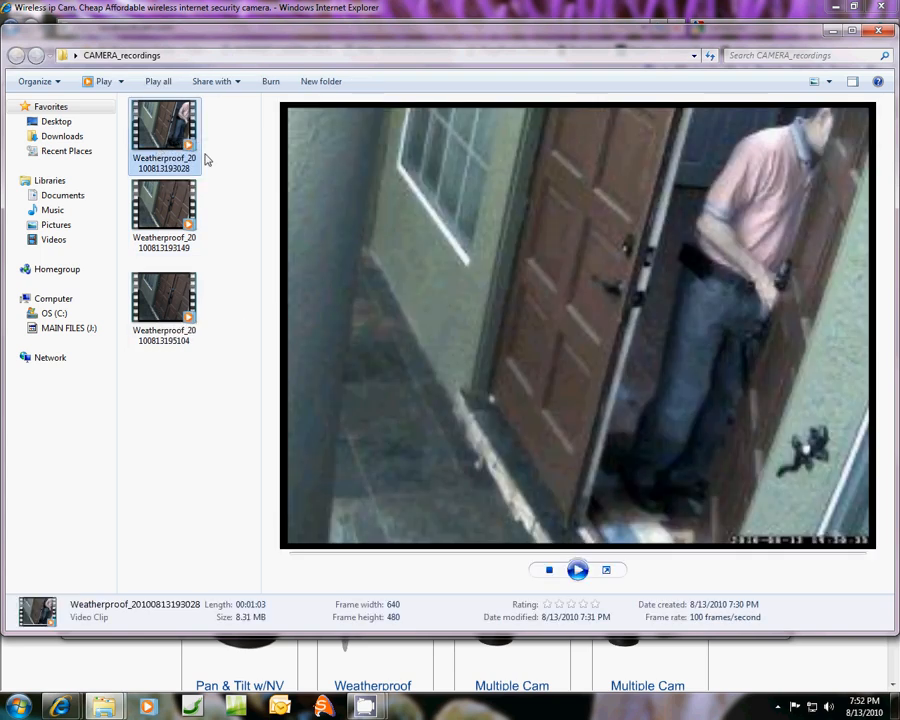
pyautogui.doubleClick(164, 136)
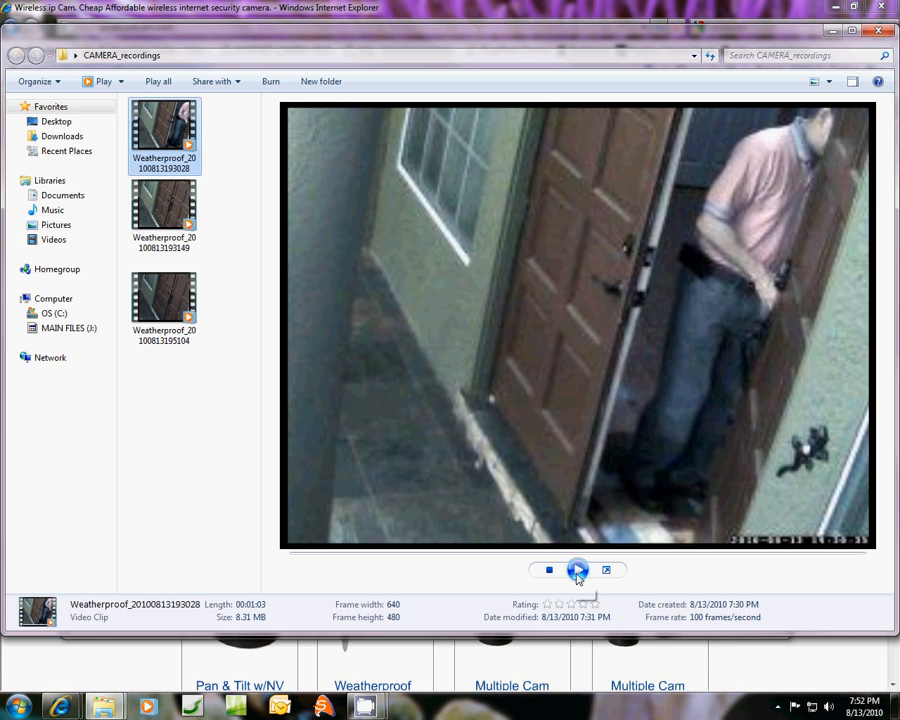
pyautogui.moveTo(578, 570)
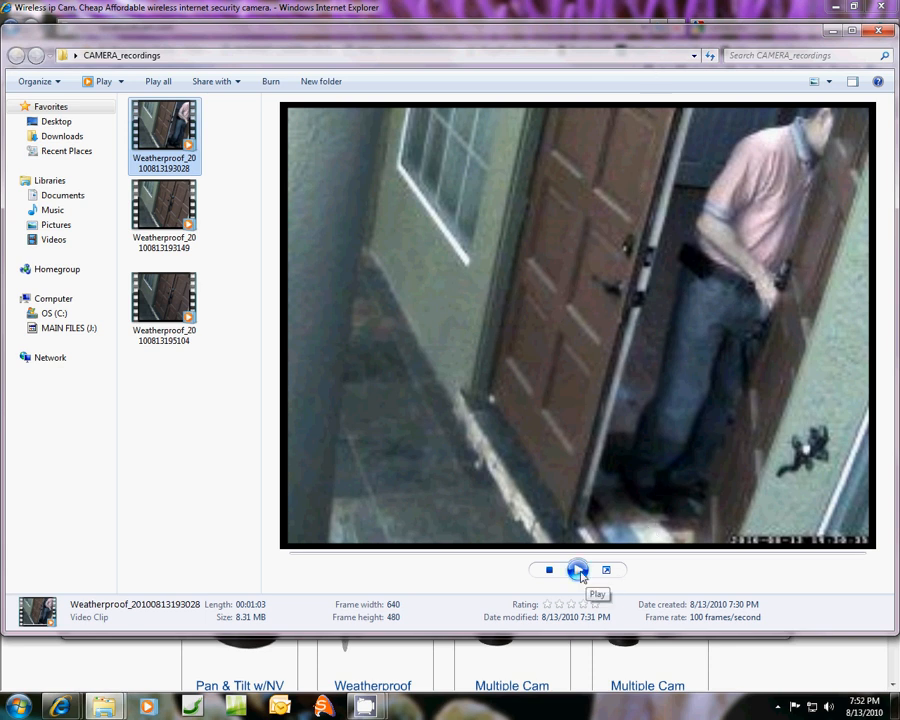
pyautogui.click(578, 570)
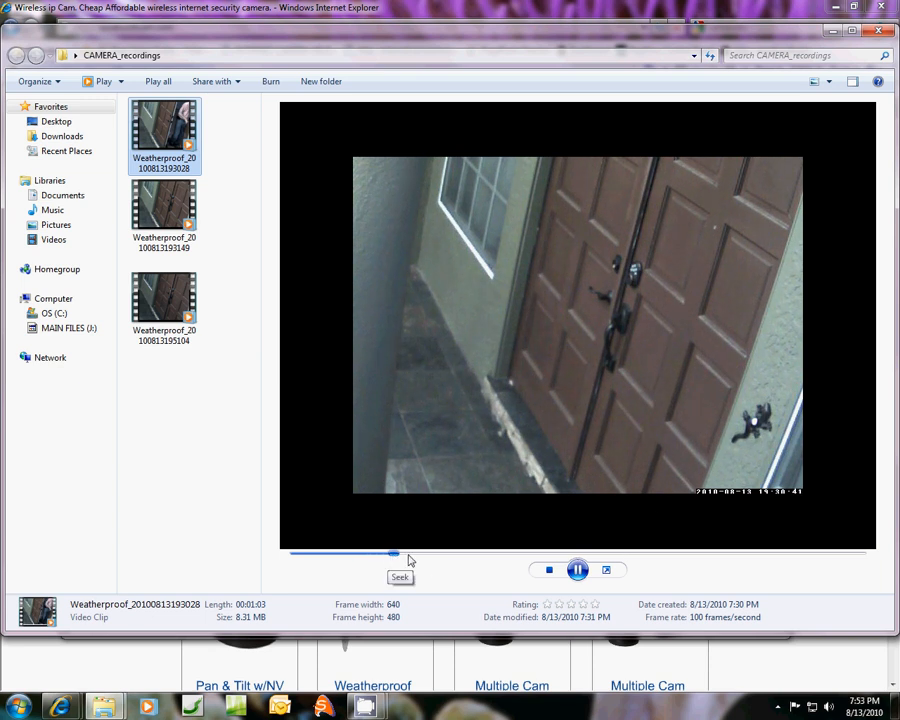
pyautogui.moveTo(392, 552); pyautogui.dragTo(558, 552)
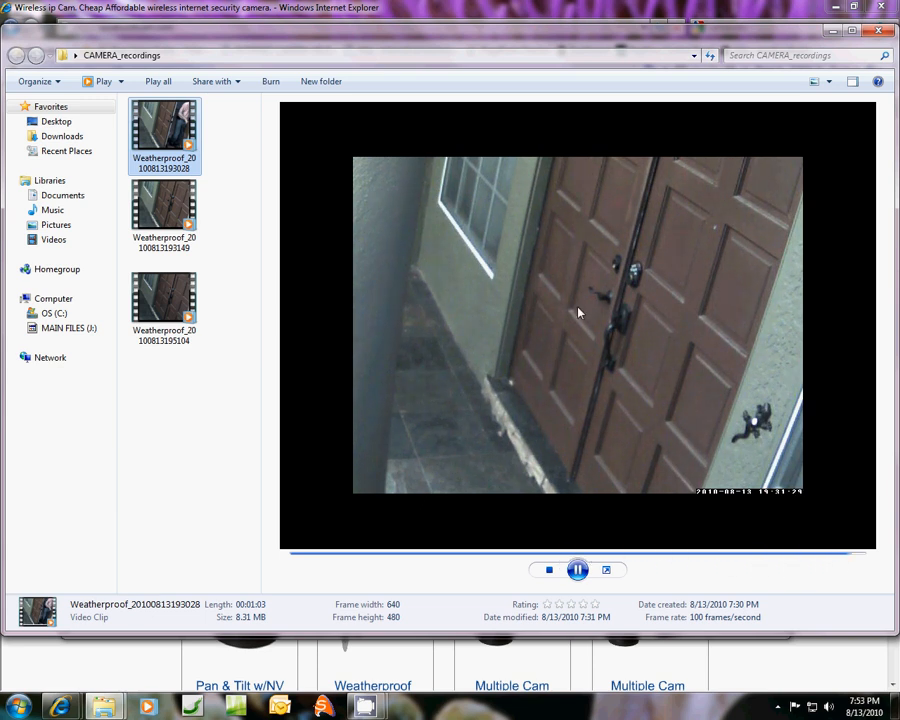
pyautogui.moveTo(686, 324)
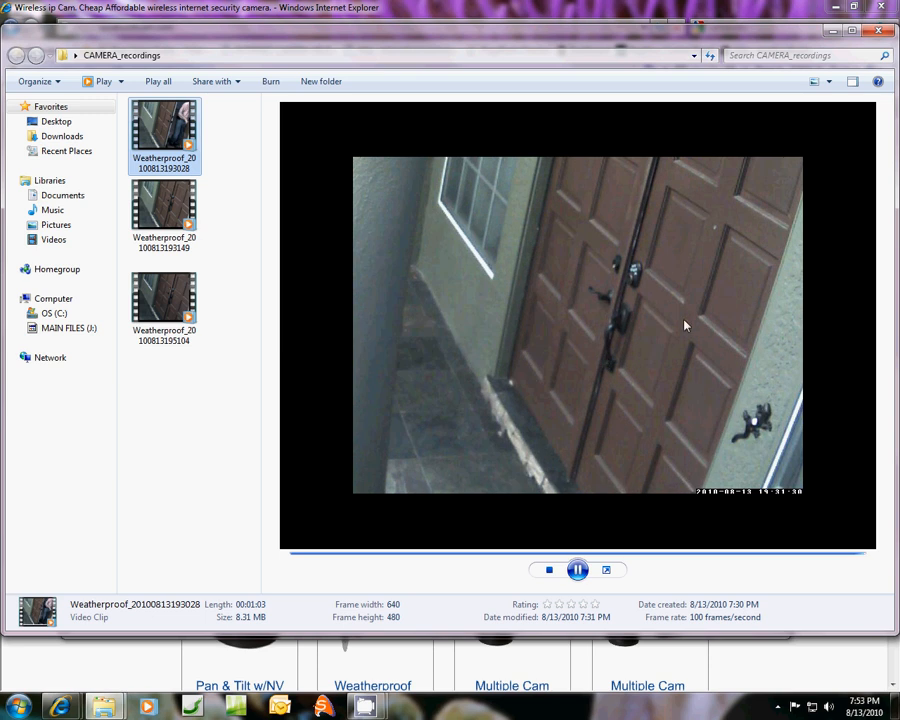
pyautogui.click(576, 568)
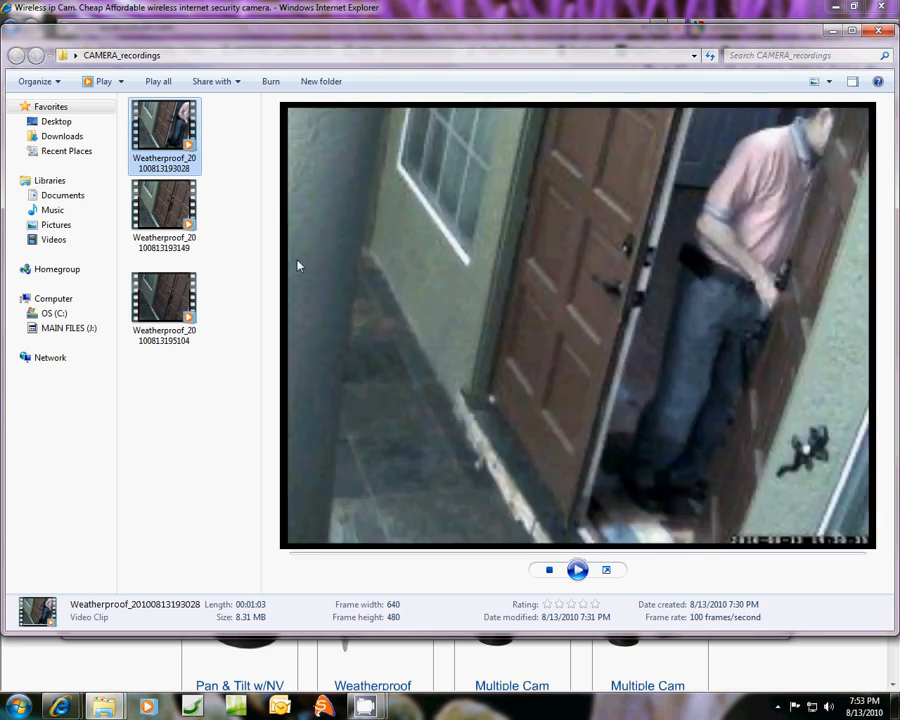
pyautogui.click(164, 300)
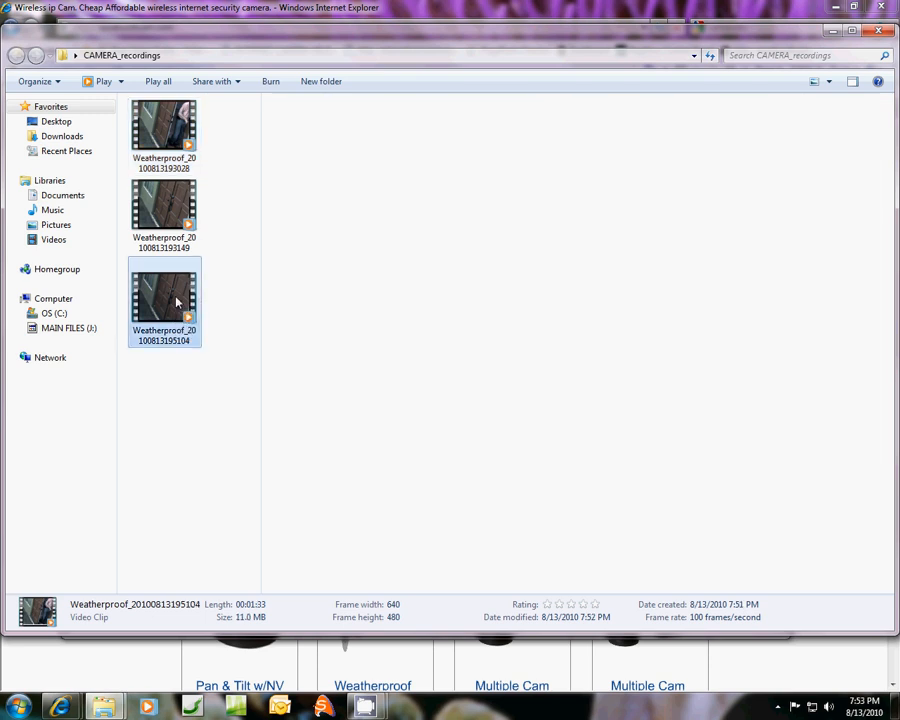
# - Load the third Weatherproof clip in the preview pane and play it
pyautogui.doubleClick(164, 300)
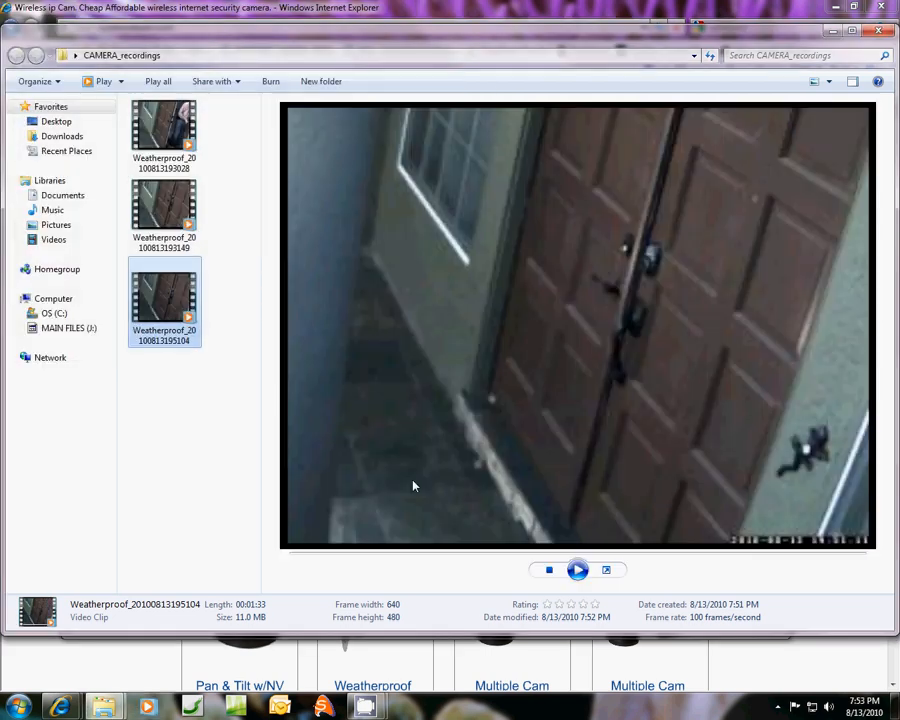
pyautogui.moveTo(578, 570)
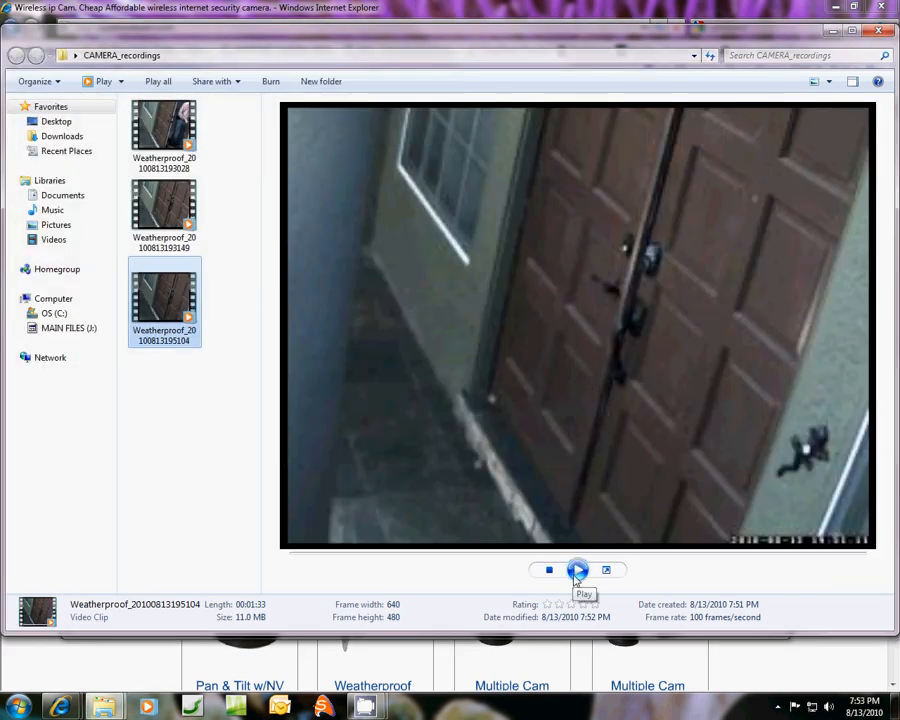
pyautogui.click(578, 570)
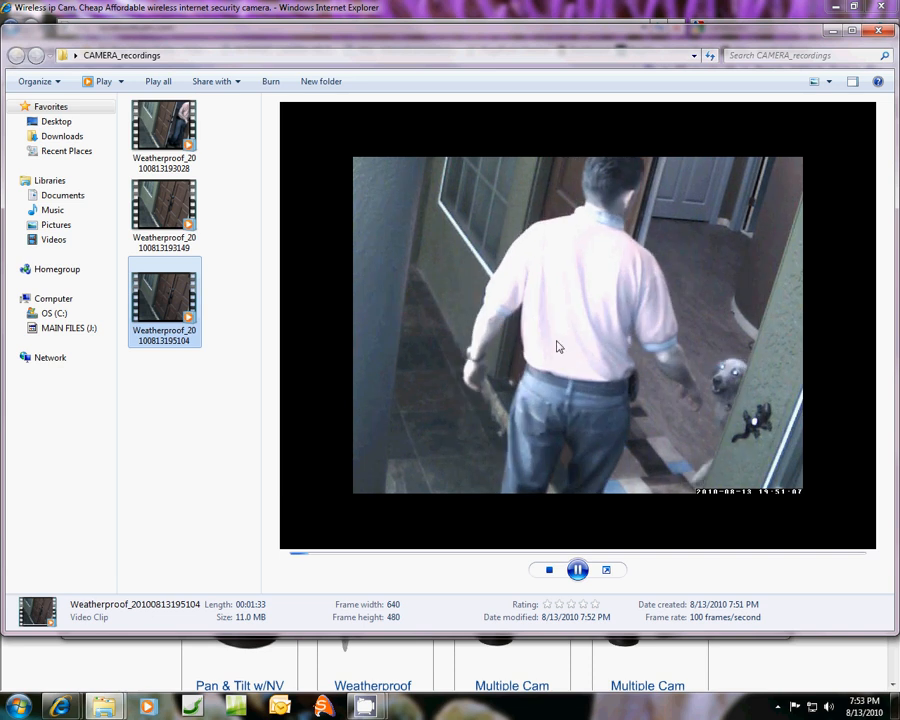